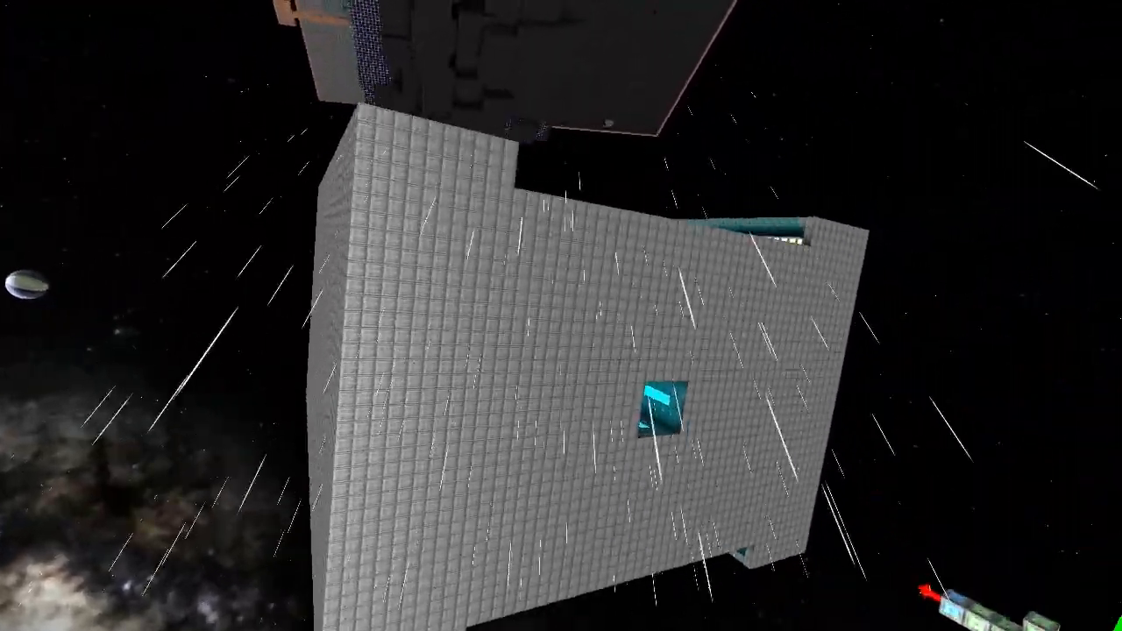
mouse_move(561, 316)
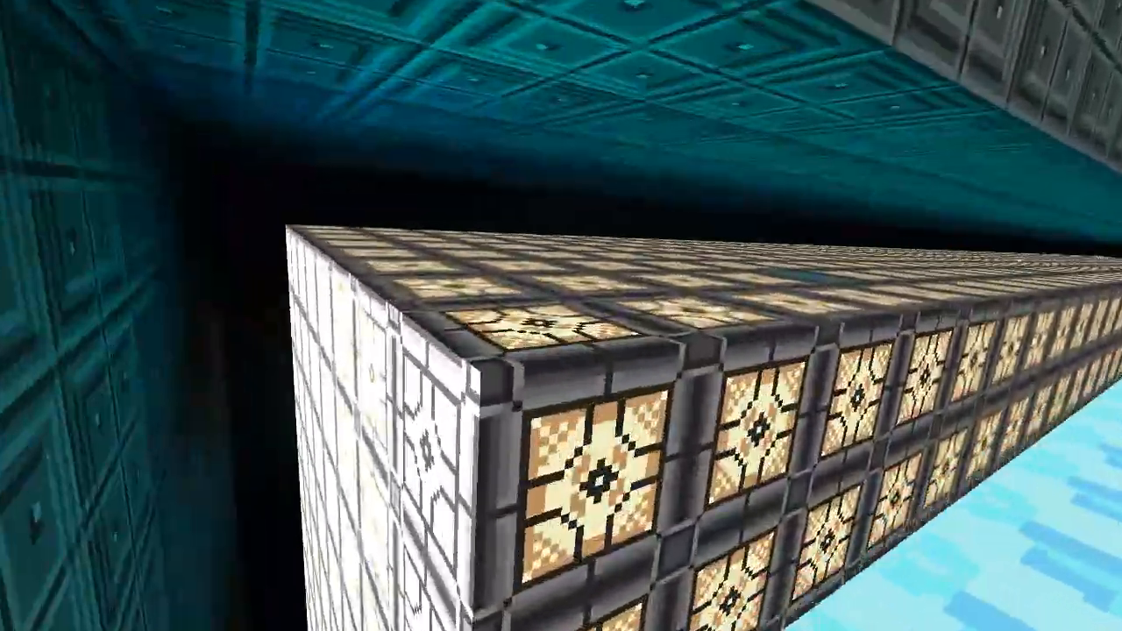
mouse_move(561, 315)
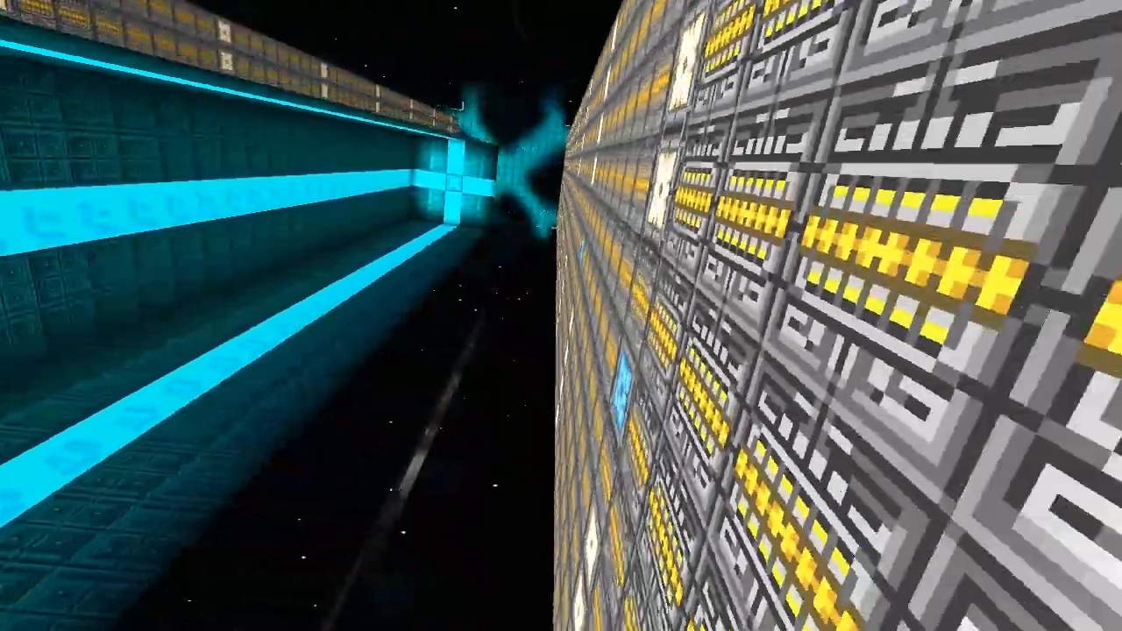
mouse_move(561, 316)
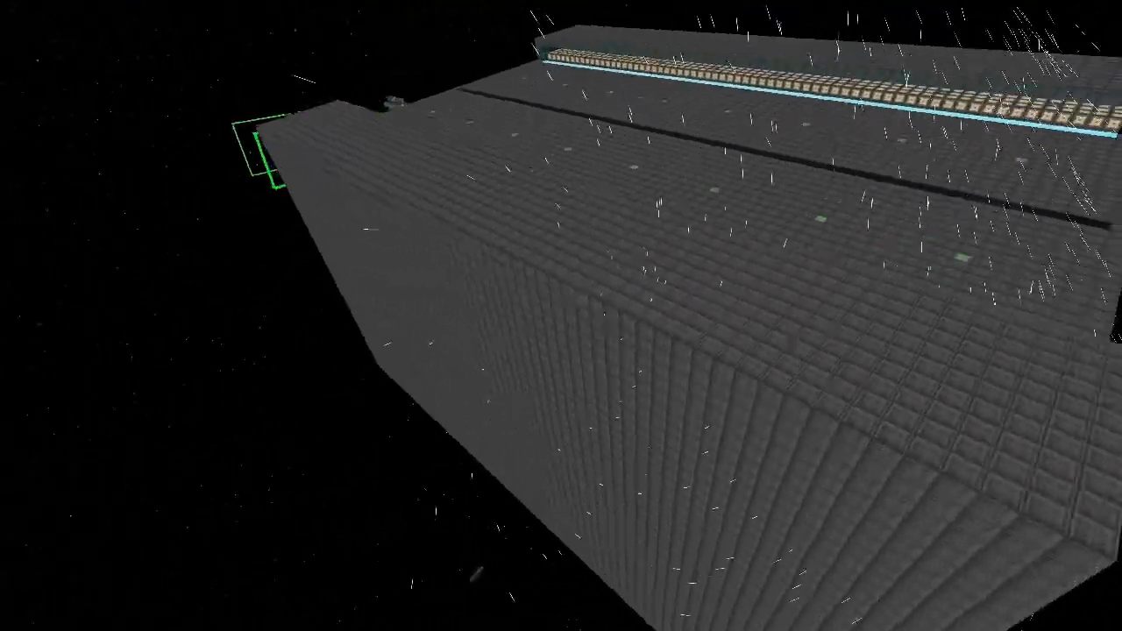
mouse_move(561, 316)
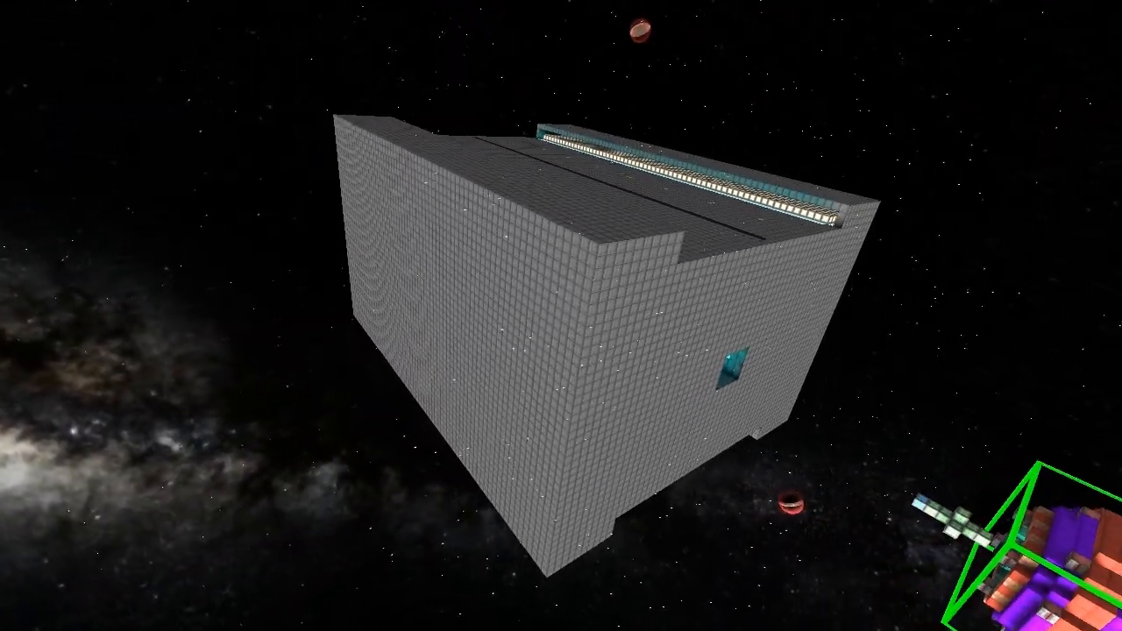
mouse_move(561, 315)
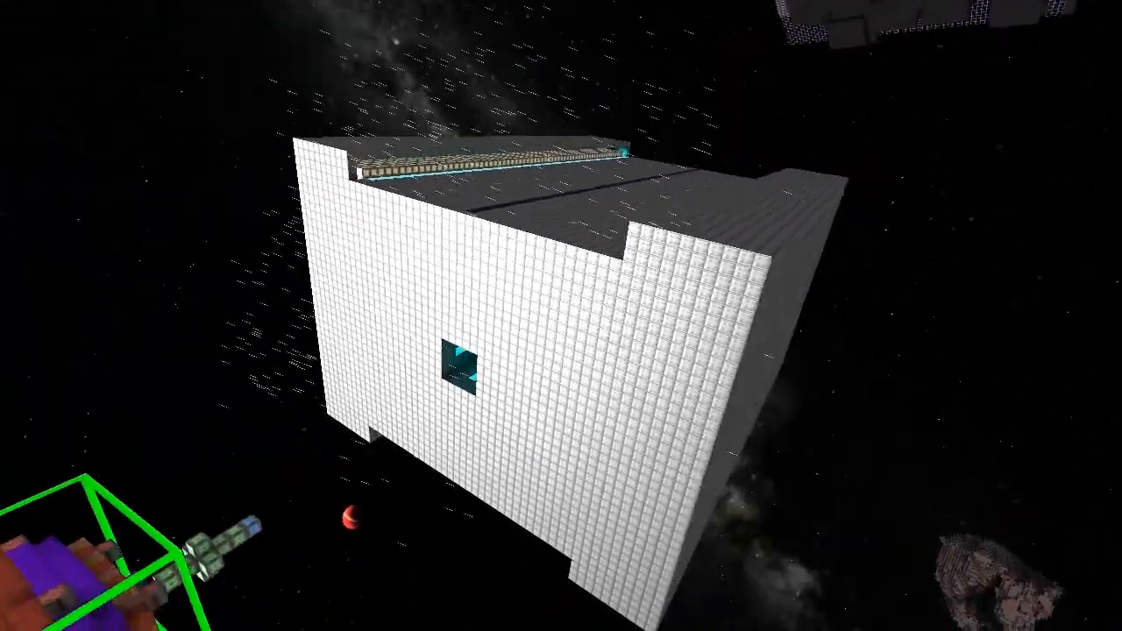
mouse_move(561, 316)
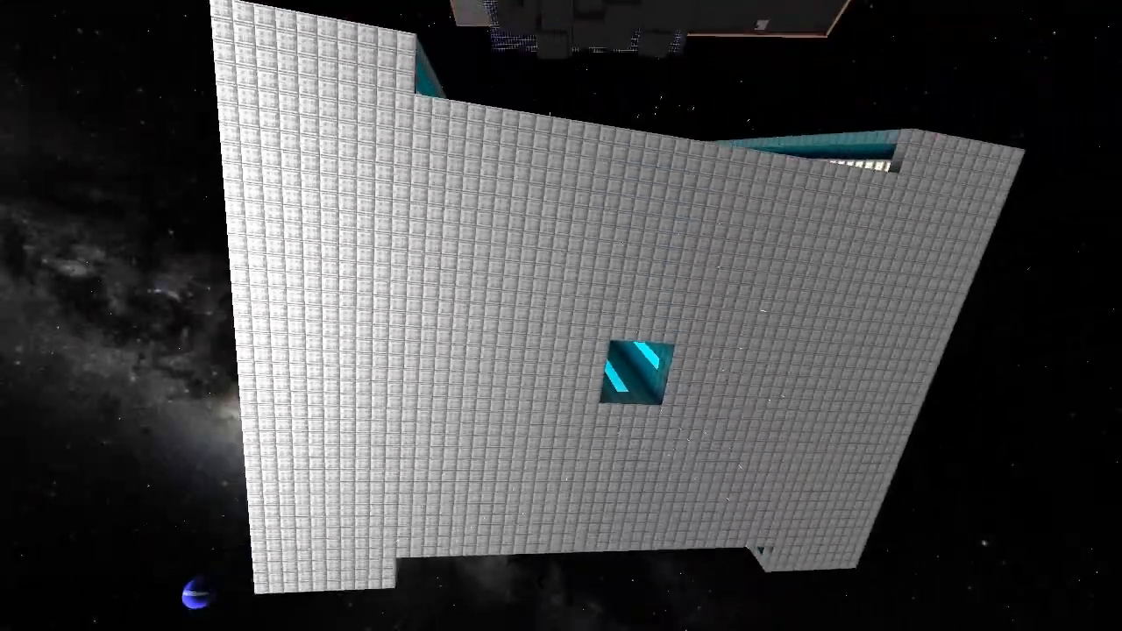
mouse_move(561, 316)
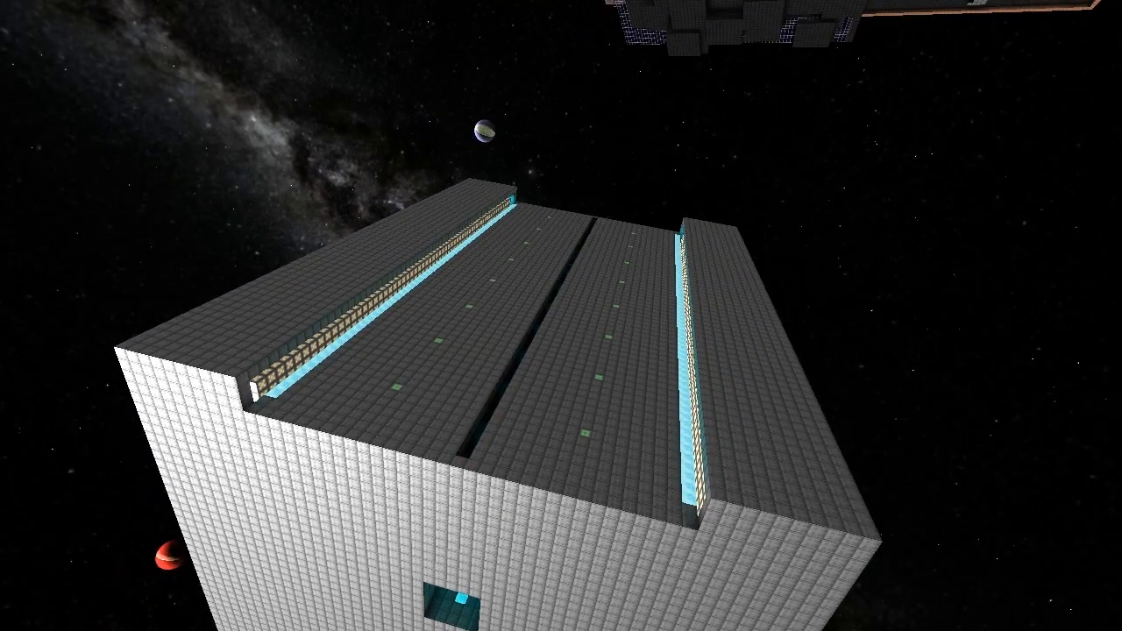
mouse_move(561, 315)
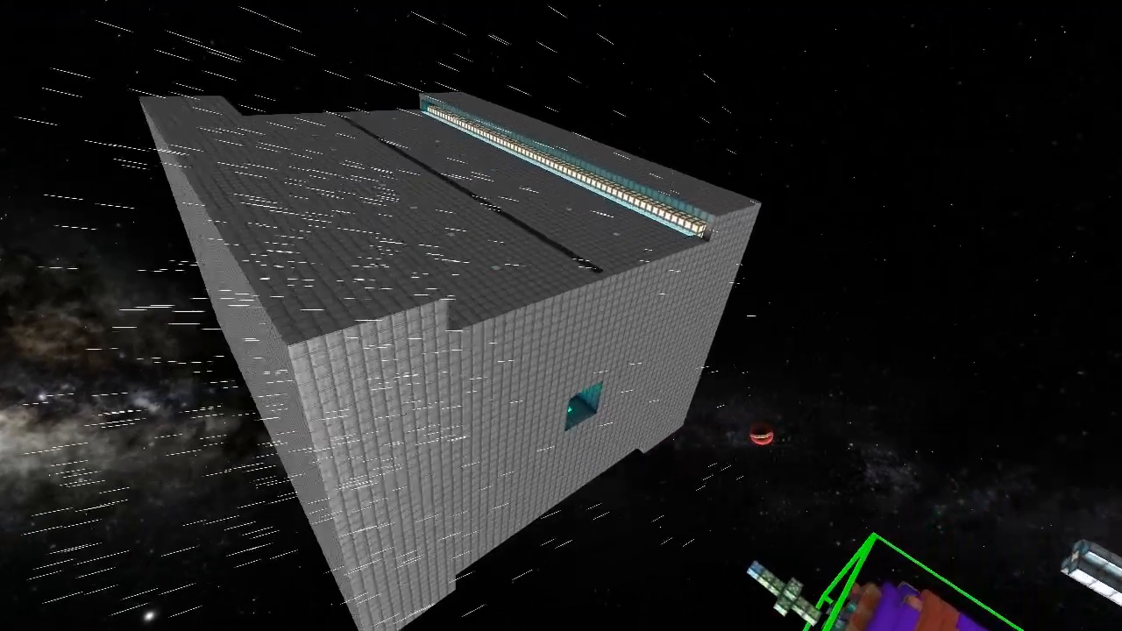
mouse_move(561, 315)
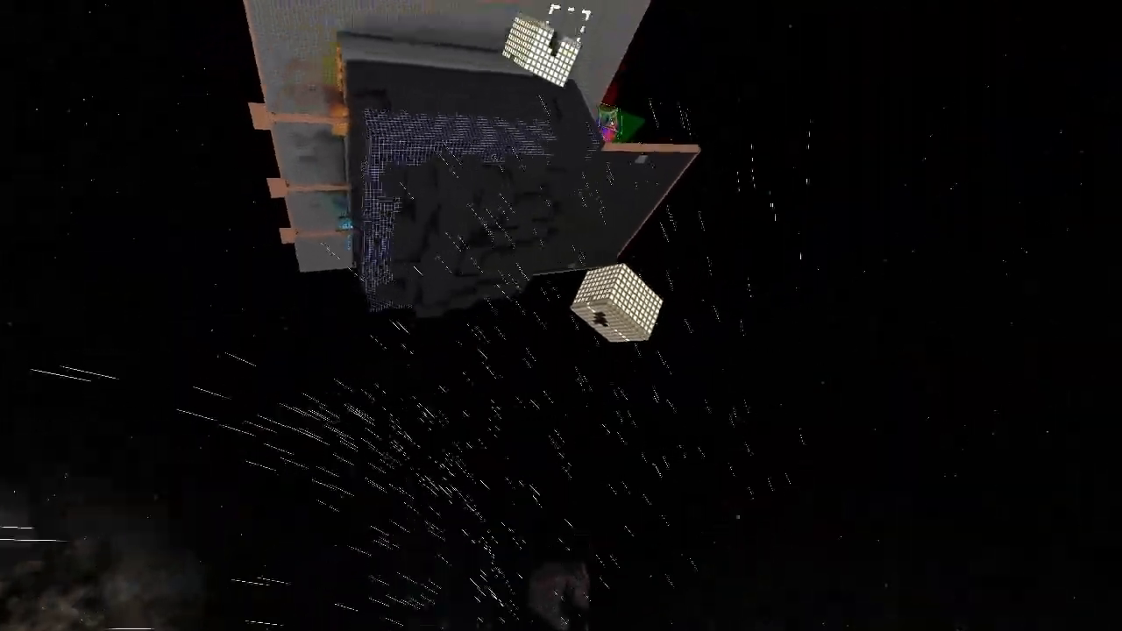
mouse_move(561, 316)
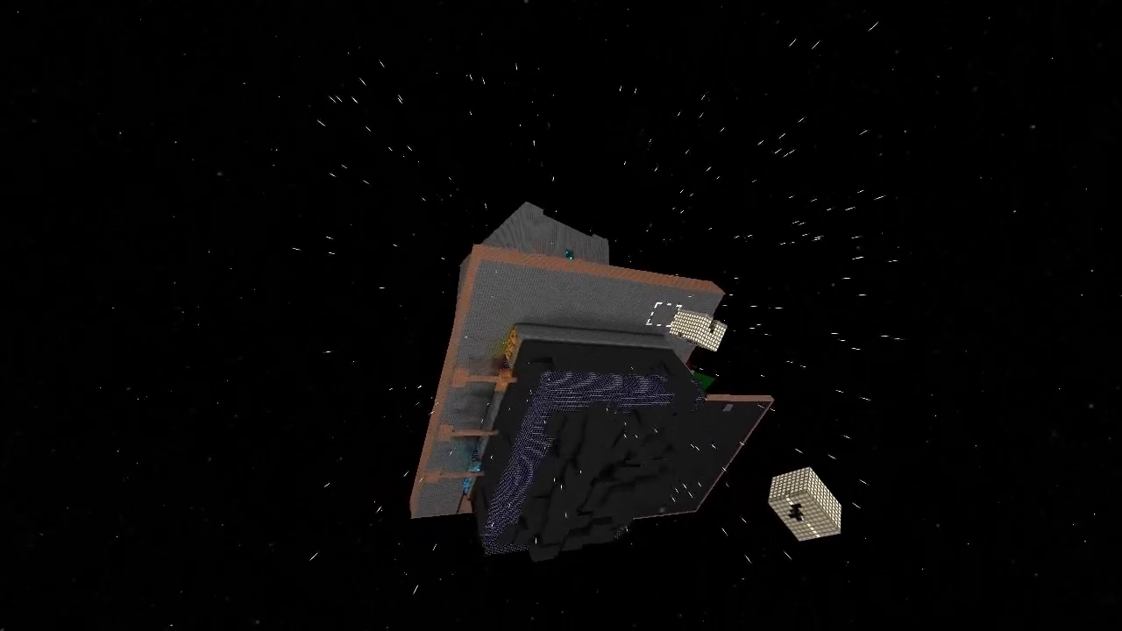
mouse_move(561, 315)
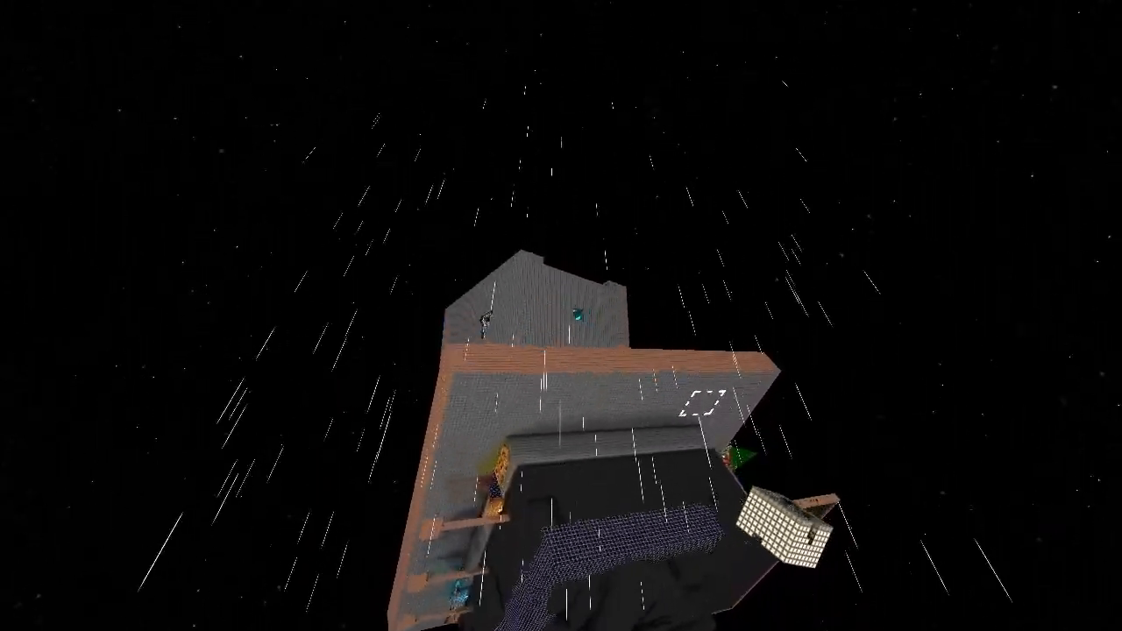
mouse_move(561, 316)
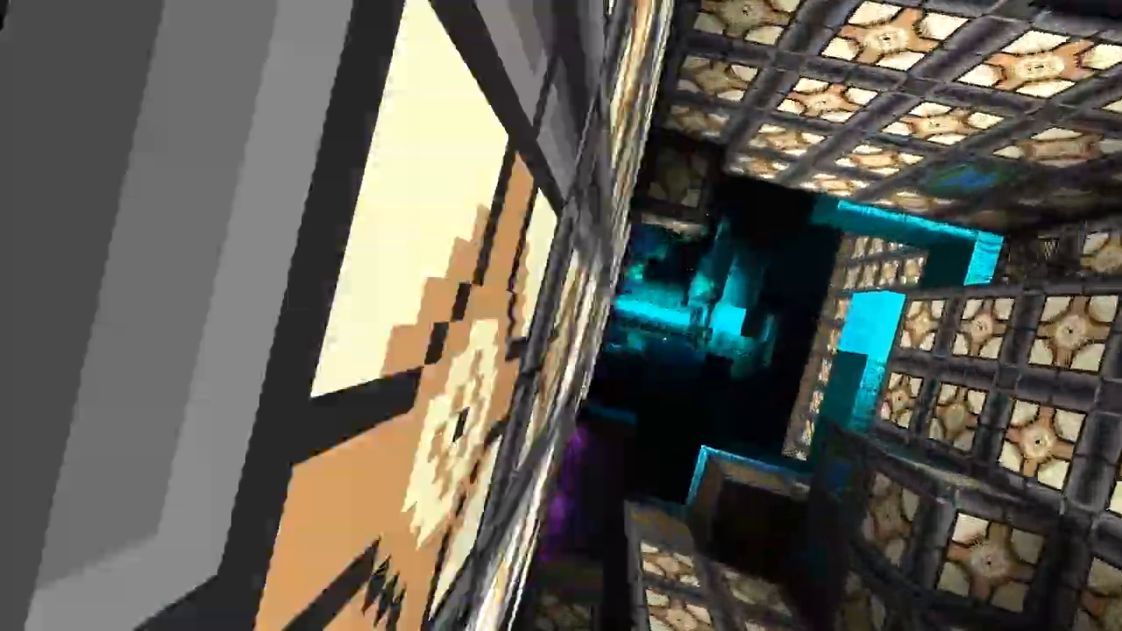
mouse_move(561, 316)
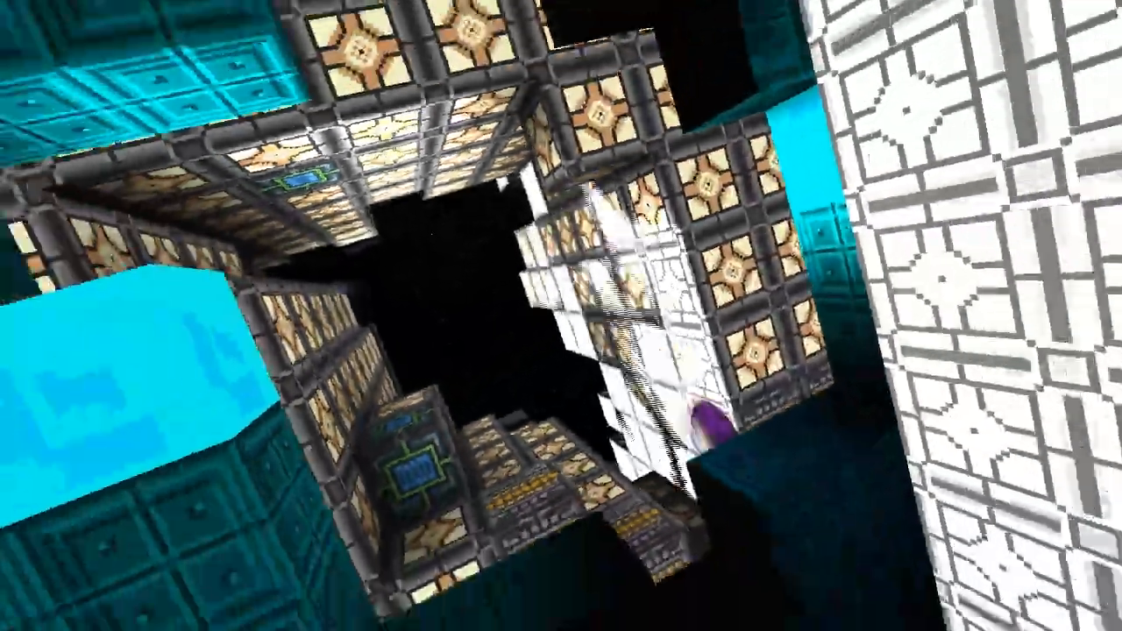
mouse_move(561, 316)
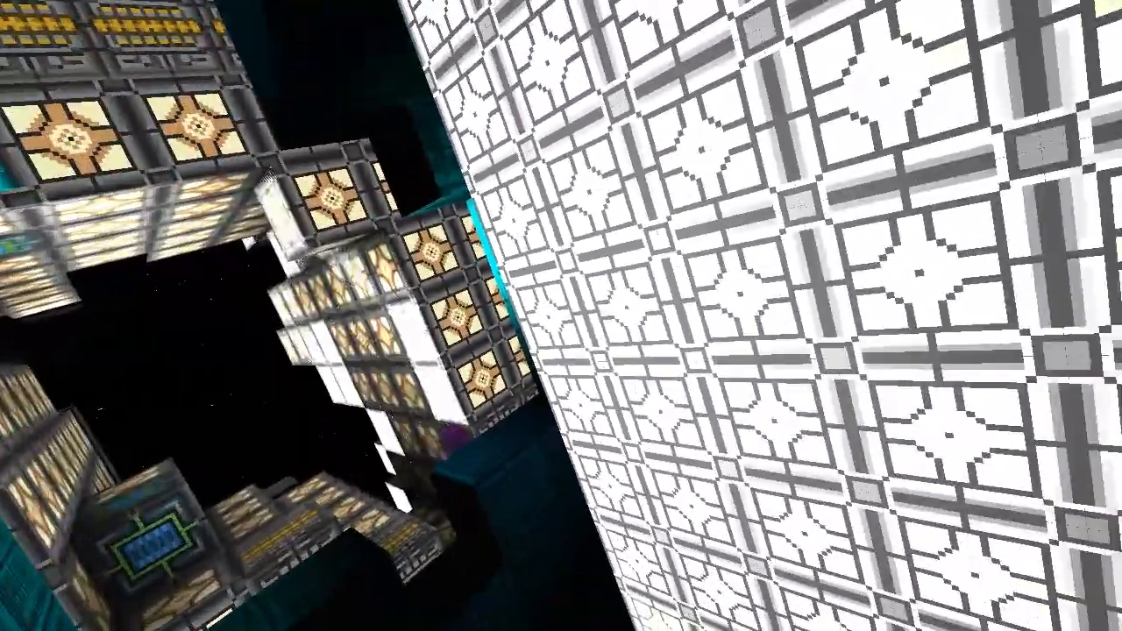
mouse_move(561, 315)
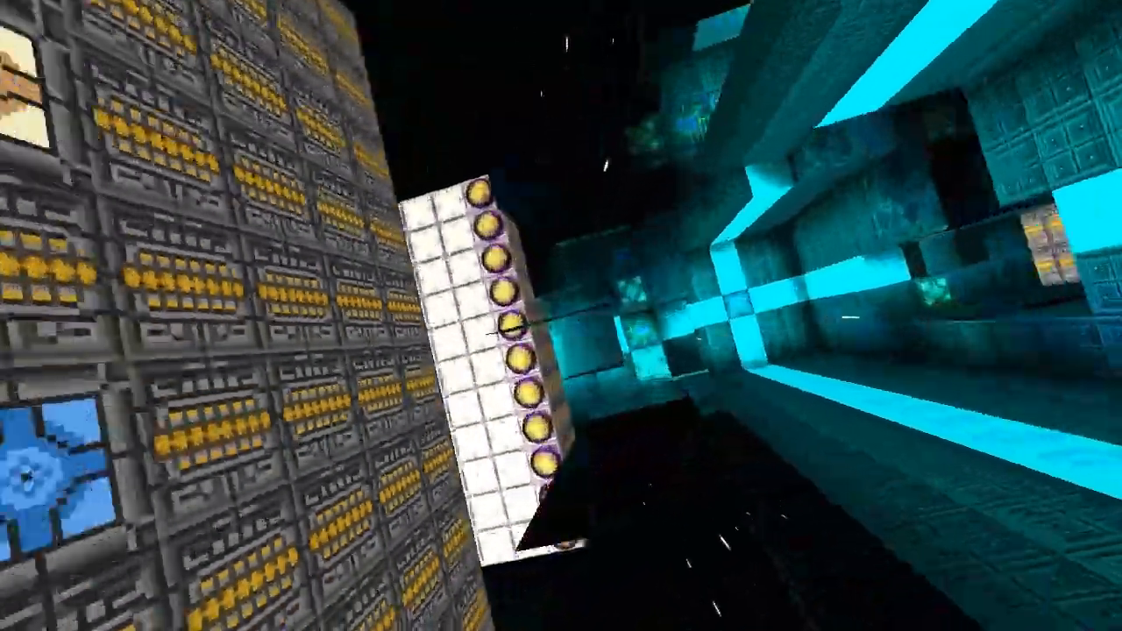
mouse_move(561, 316)
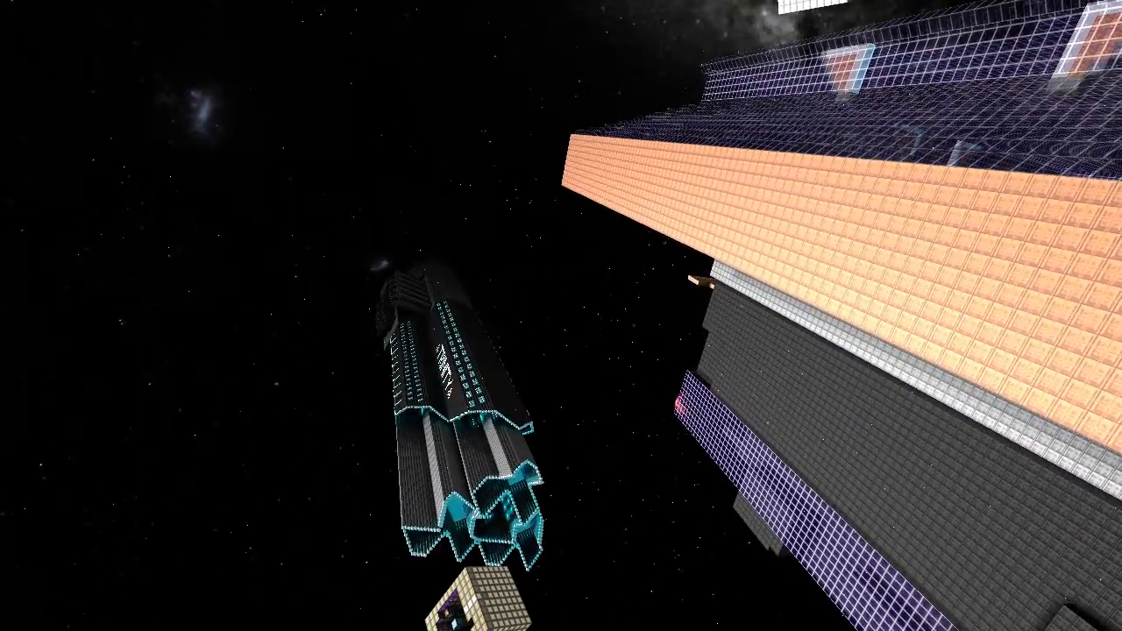
mouse_move(561, 315)
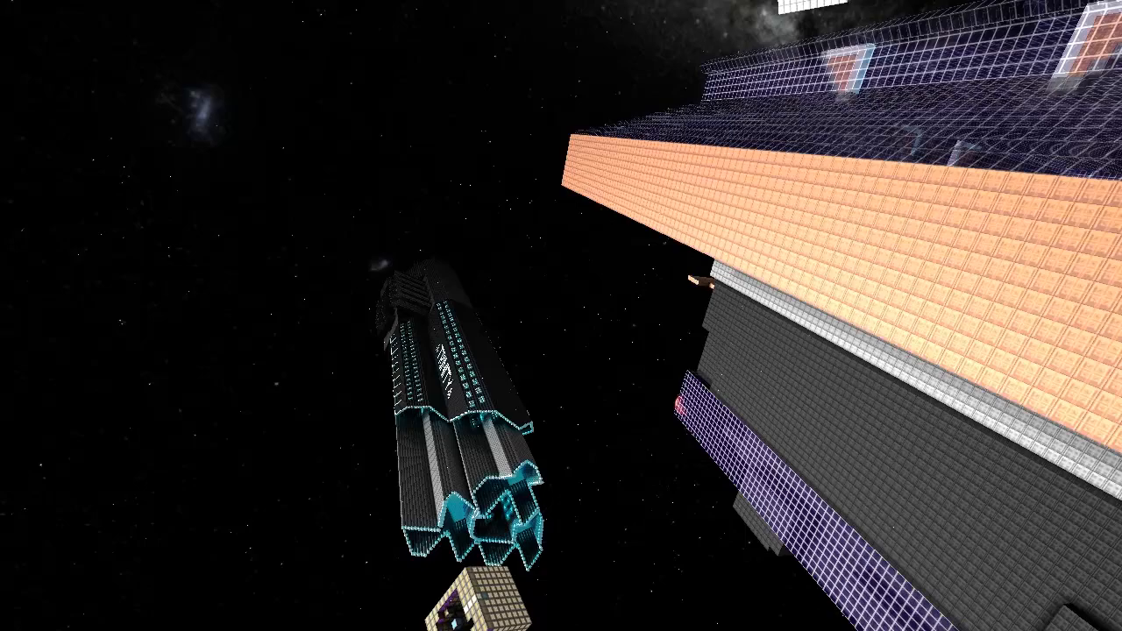
mouse_move(561, 315)
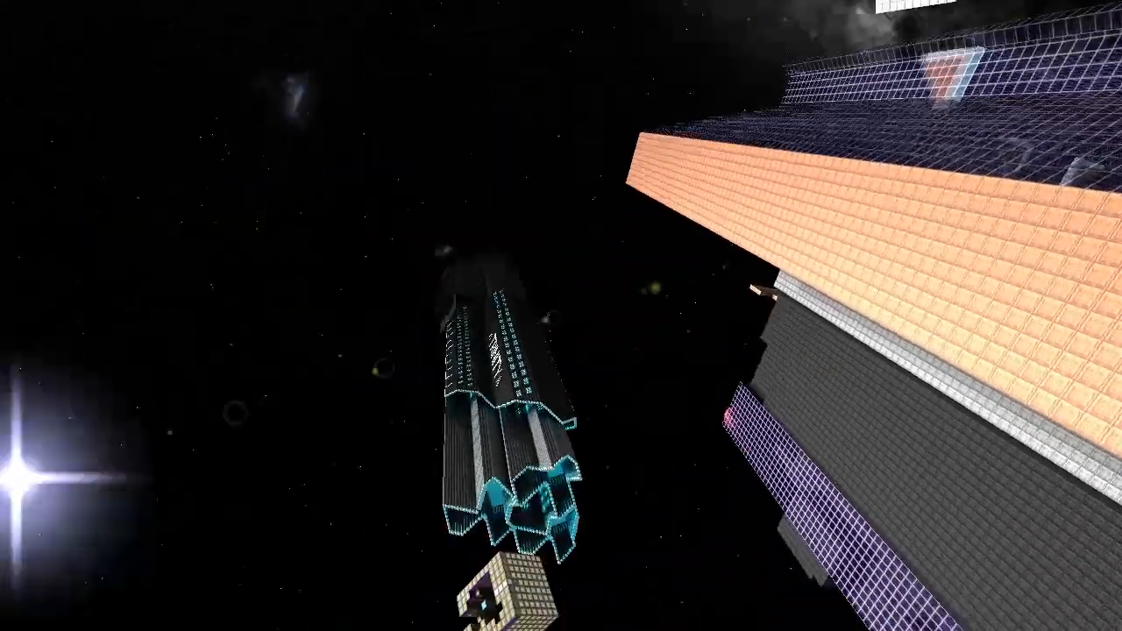
mouse_move(561, 315)
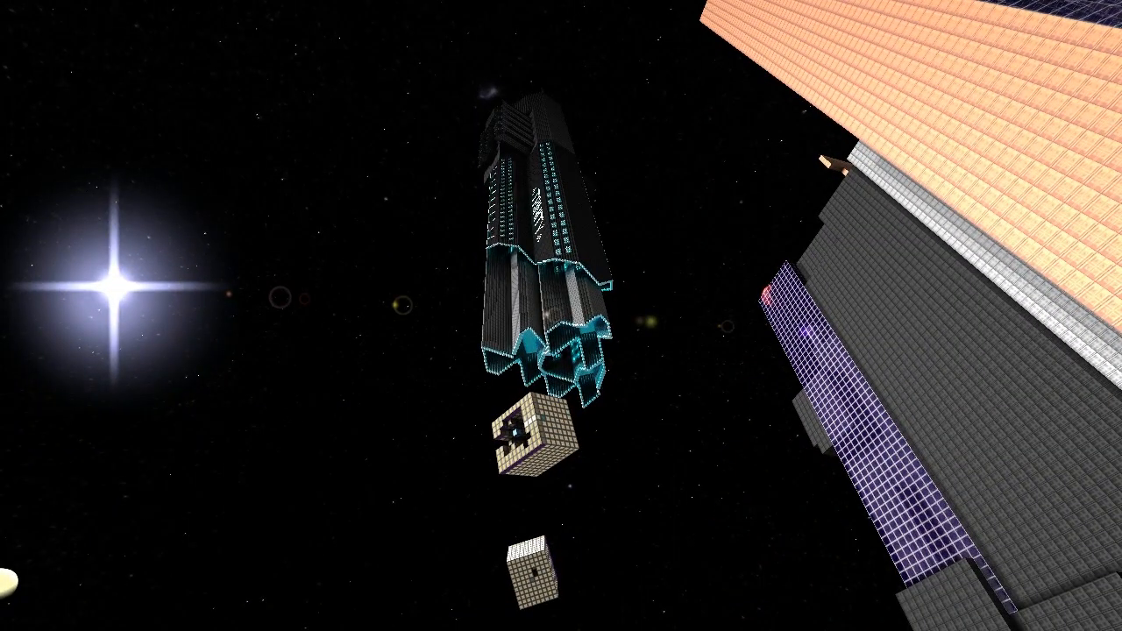
mouse_move(561, 315)
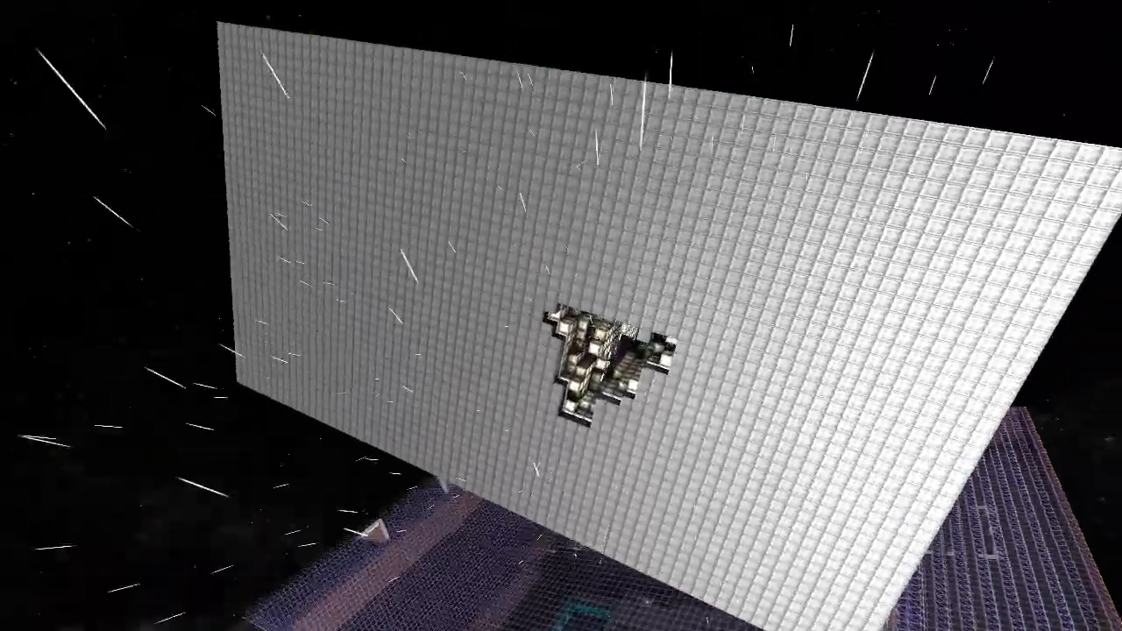
mouse_move(561, 316)
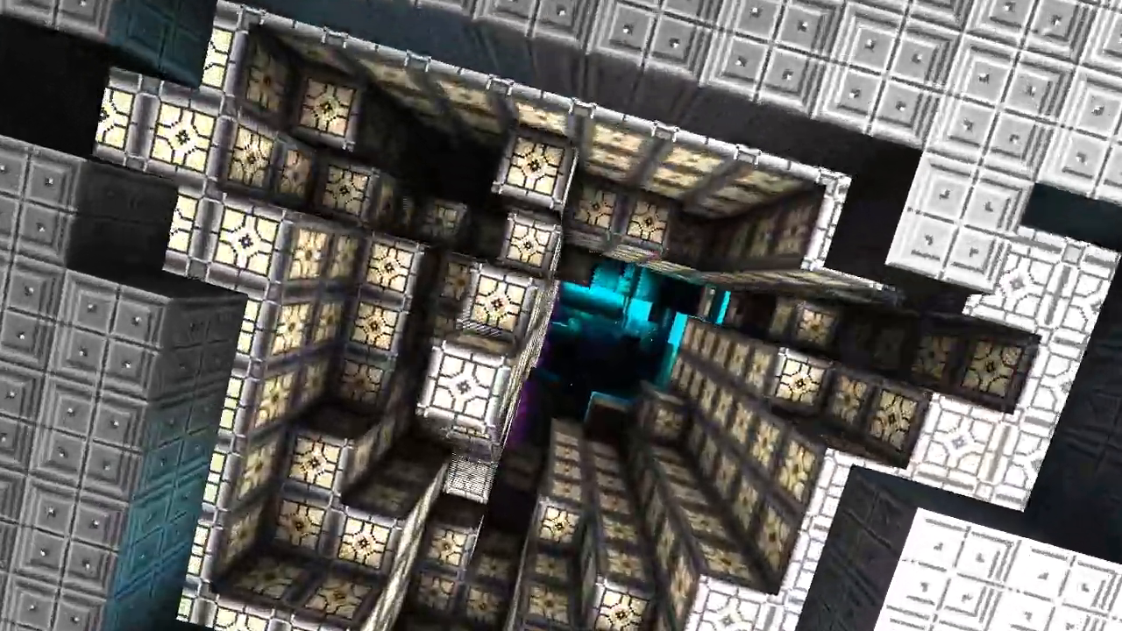